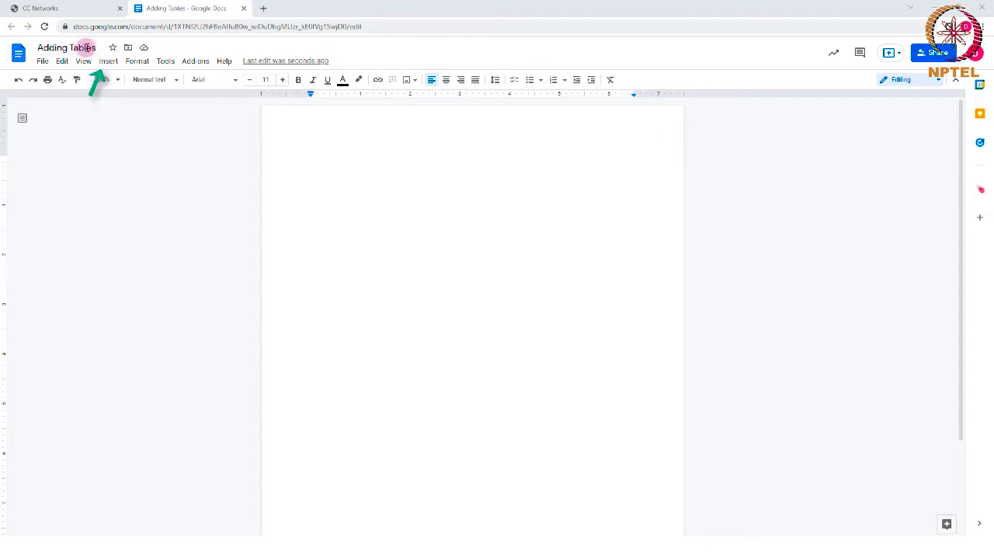
Insert an empty 5 x 5 table at the top of the blank page via Insert > Table.
{"action": "left_click", "coordinate": [109, 61]}
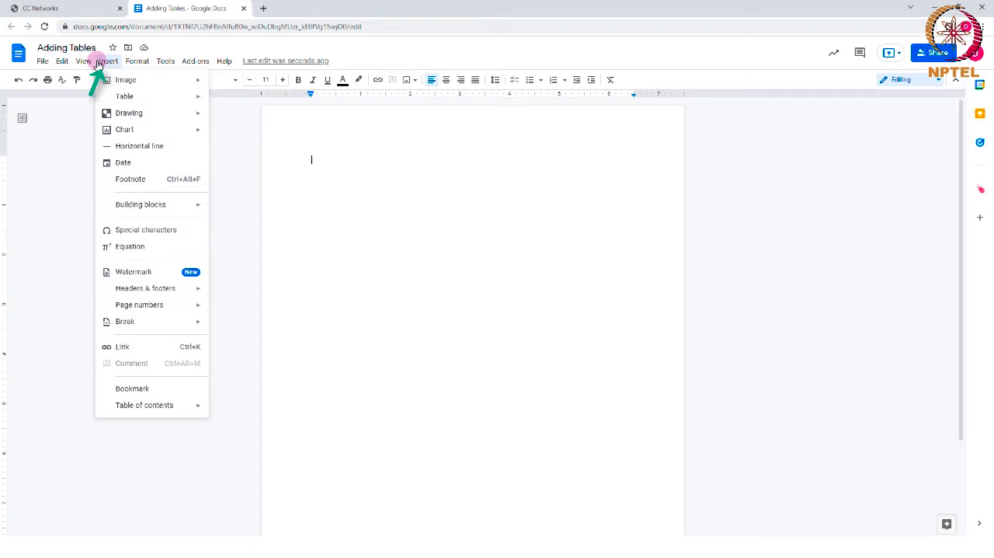
{"action": "mouse_move", "coordinate": [124, 84]}
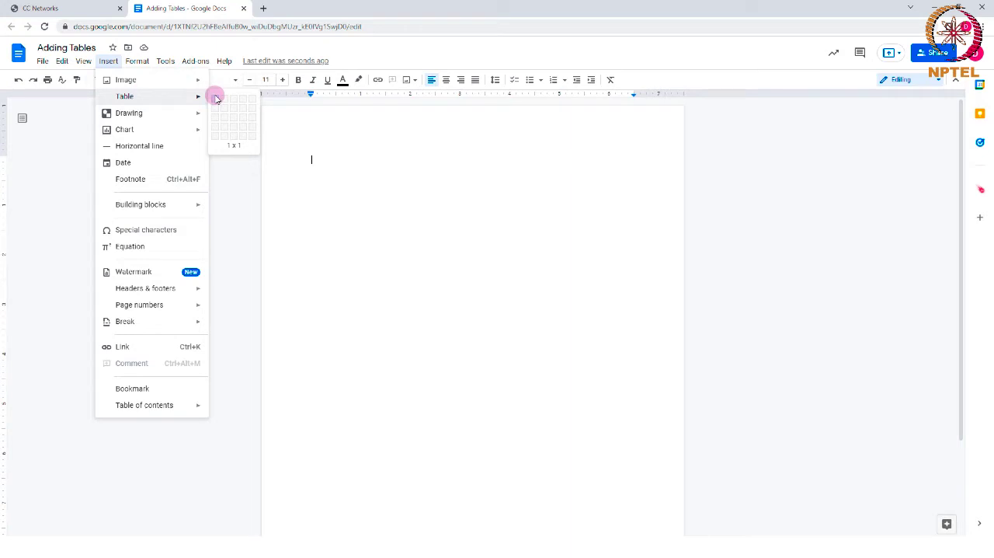
{"action": "mouse_move", "coordinate": [227, 131]}
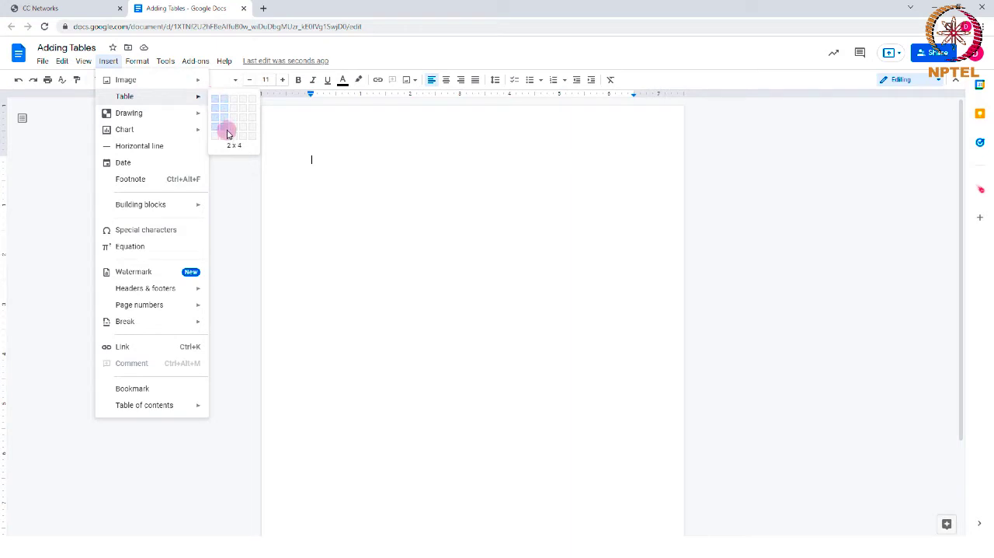
{"action": "mouse_move", "coordinate": [289, 246]}
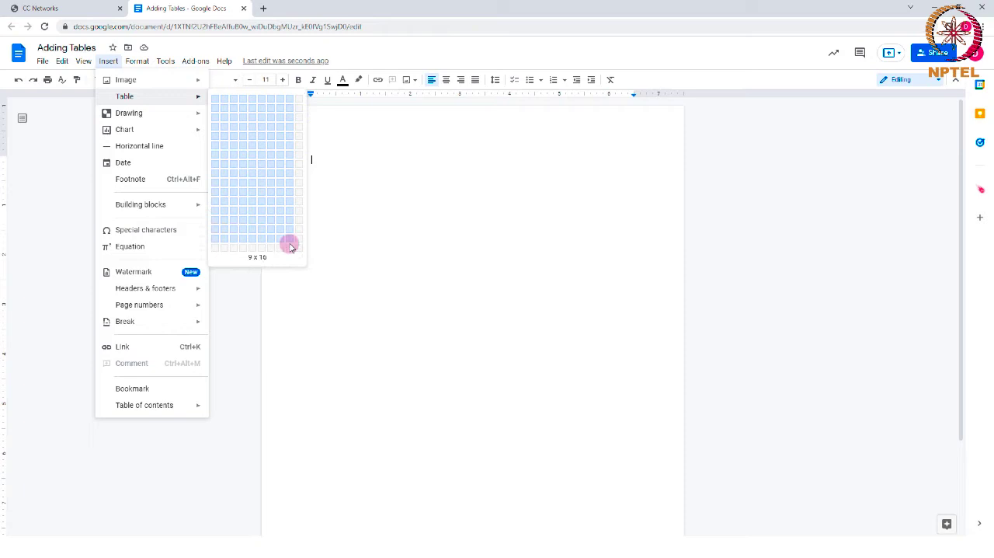
{"action": "mouse_move", "coordinate": [386, 273]}
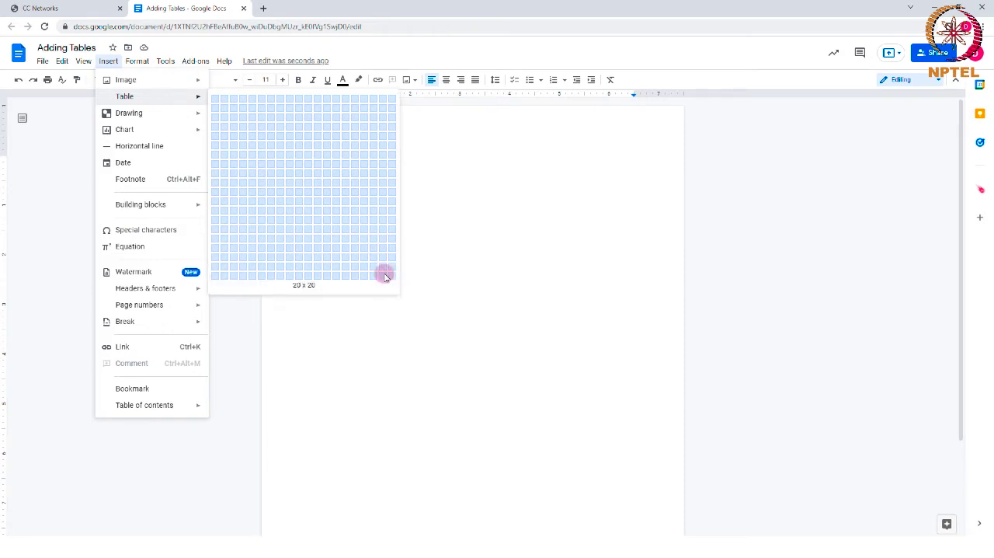
{"action": "mouse_move", "coordinate": [392, 279]}
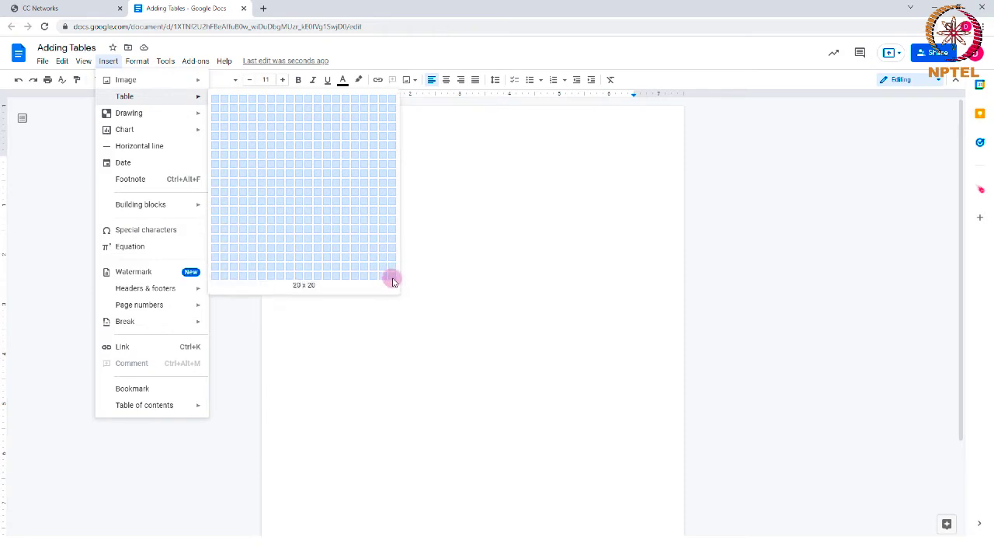
{"action": "mouse_move", "coordinate": [324, 183]}
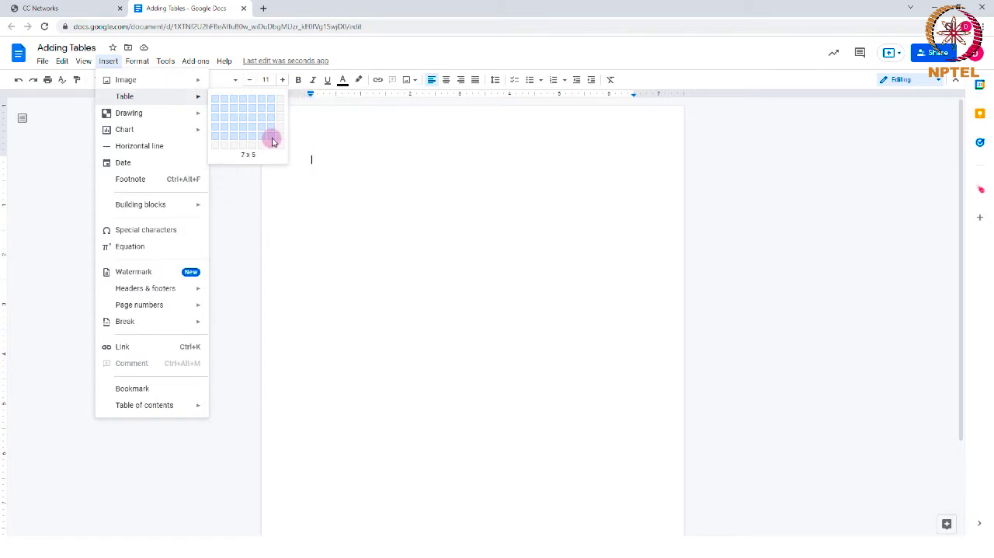
{"action": "mouse_move", "coordinate": [261, 128]}
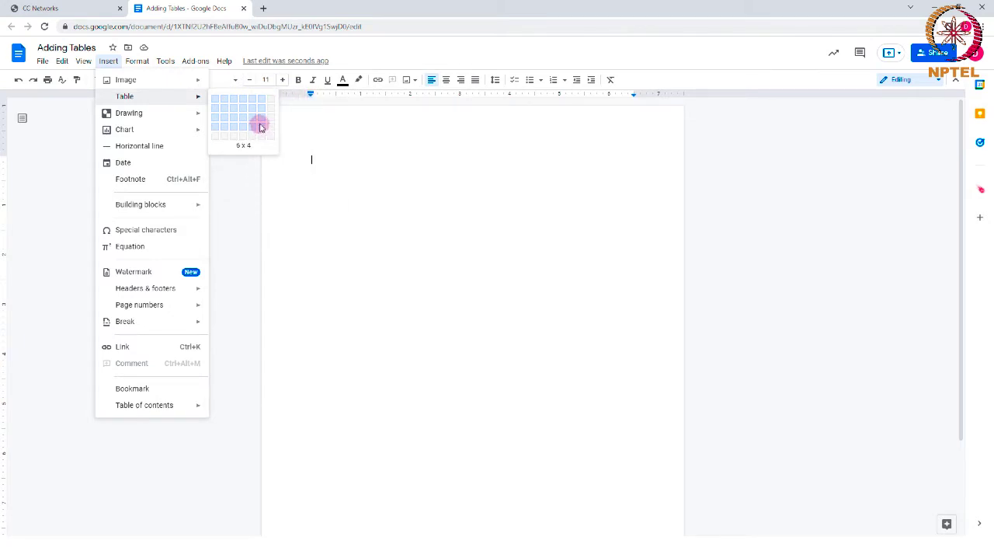
{"action": "mouse_move", "coordinate": [256, 139]}
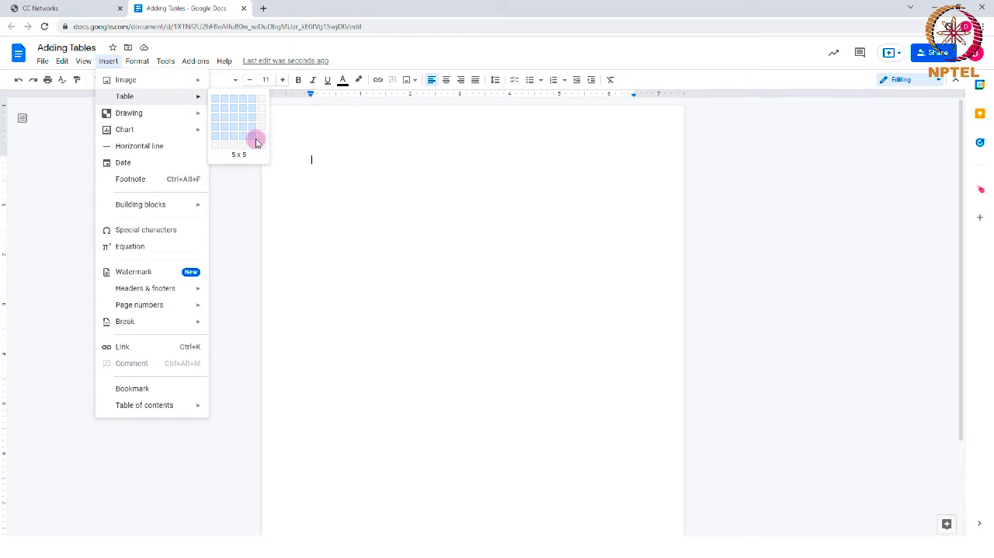
{"action": "left_click", "coordinate": [257, 141]}
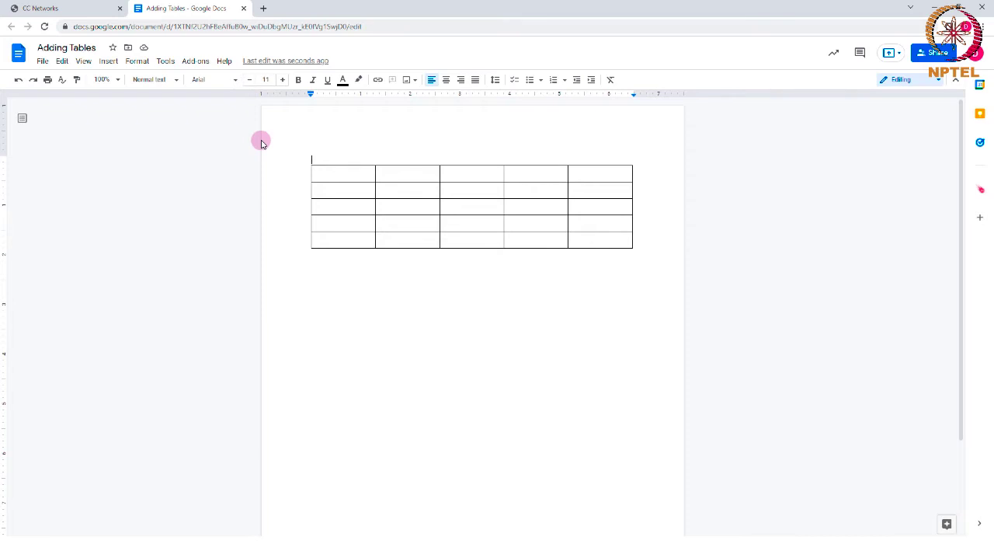
Enter the headings S No and Name in the top row's first two cells, then select the table.
{"action": "left_click", "coordinate": [323, 174]}
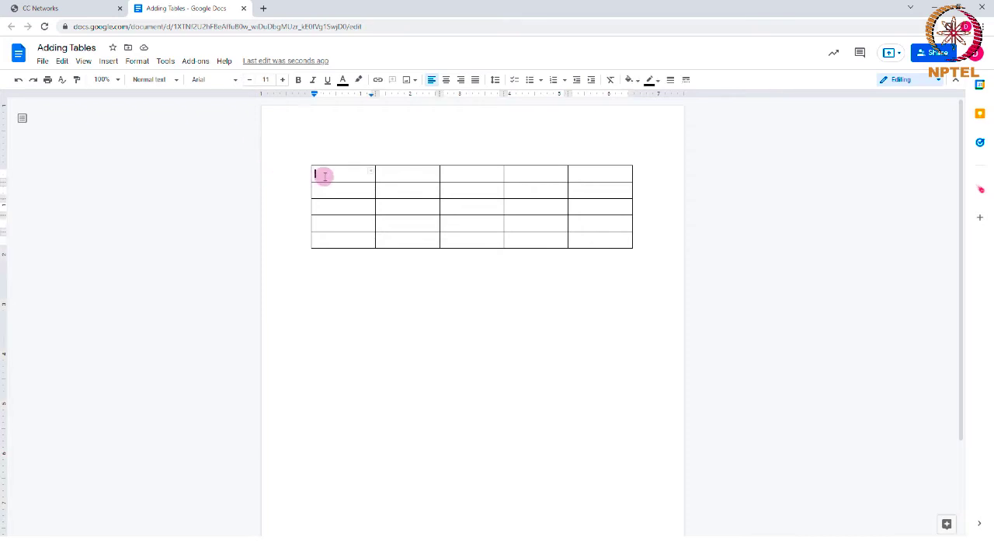
{"action": "type", "text": "Name"}
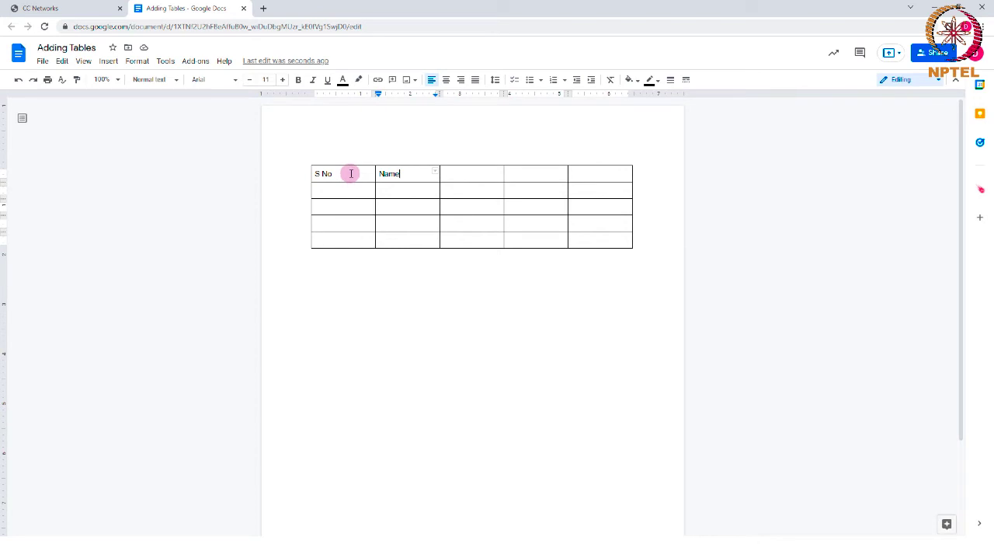
{"action": "double_click", "coordinate": [323, 173]}
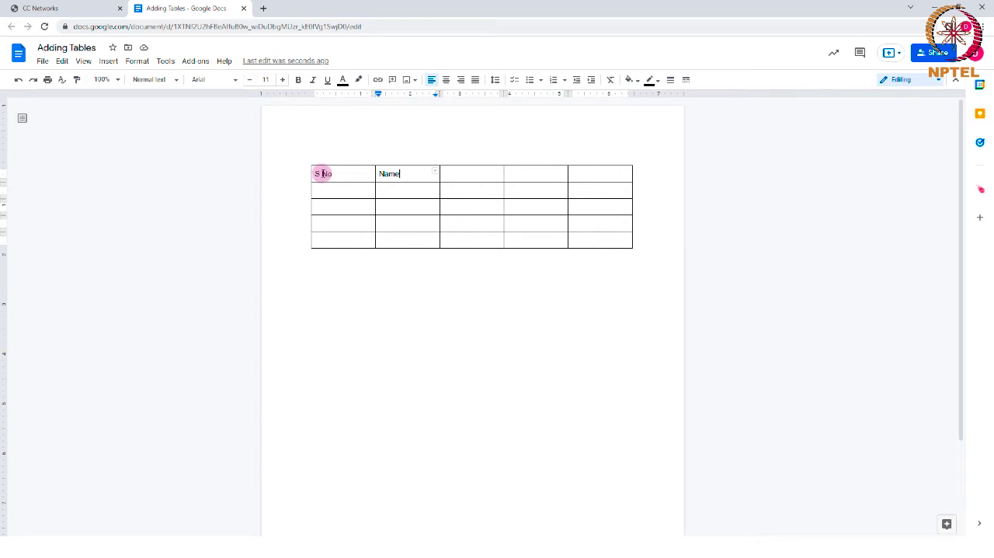
{"action": "left_click_drag", "start_coordinate": [318, 172], "coordinate": [622, 241]}
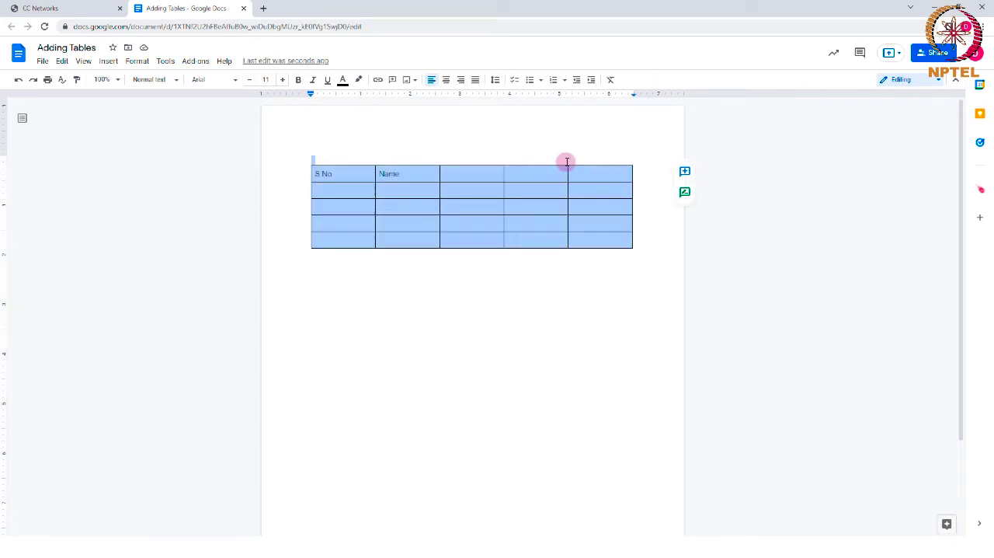
{"action": "right_click", "coordinate": [594, 170]}
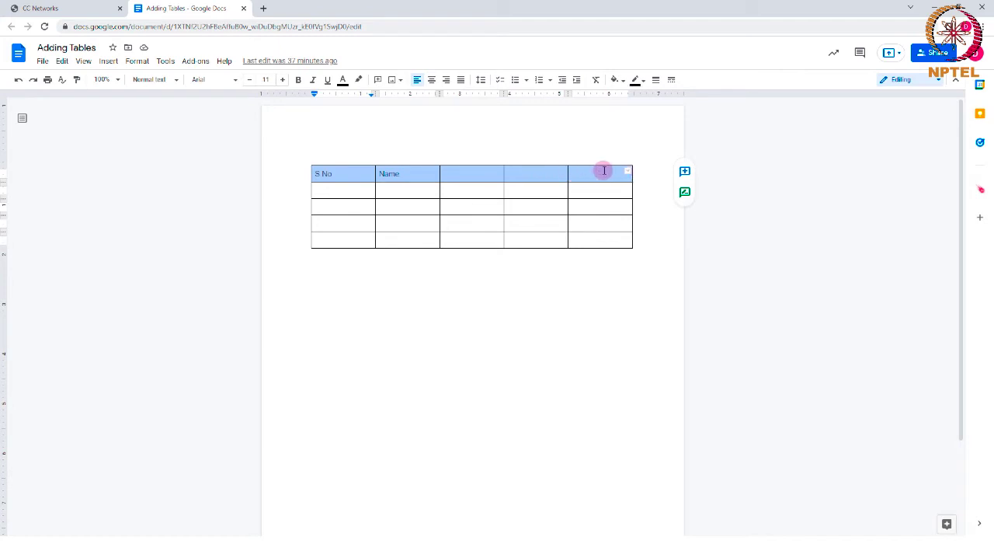
{"action": "mouse_move", "coordinate": [484, 177]}
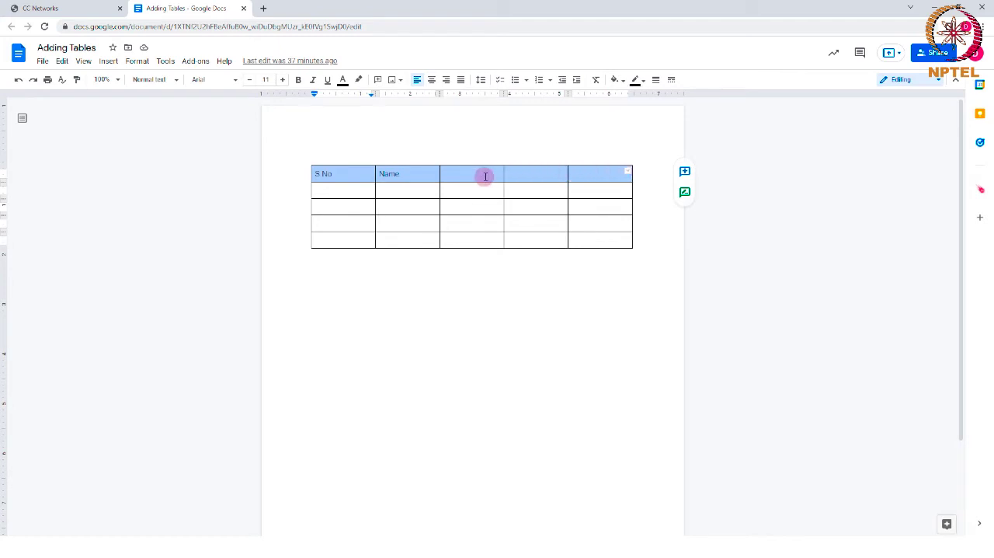
{"action": "right_click", "coordinate": [484, 177]}
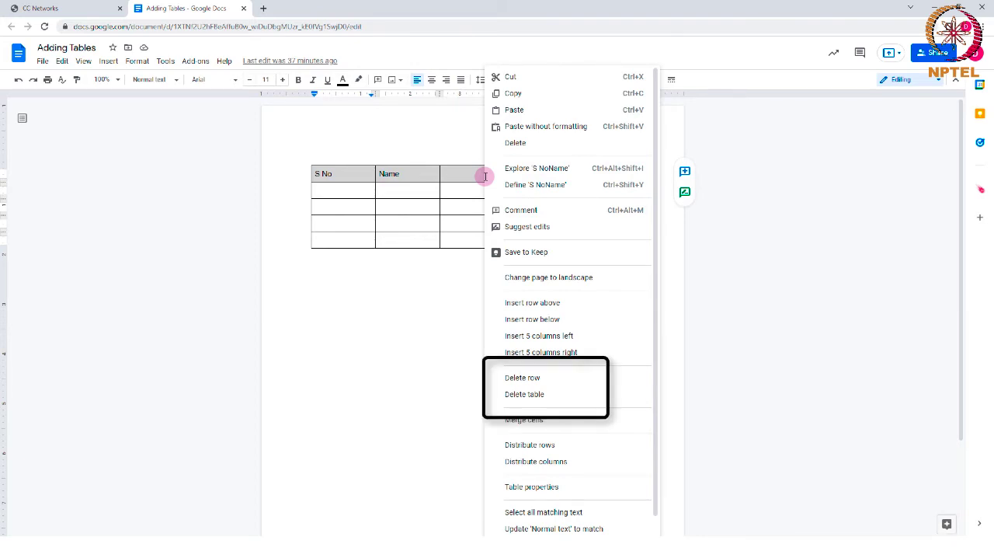
{"action": "mouse_move", "coordinate": [547, 377]}
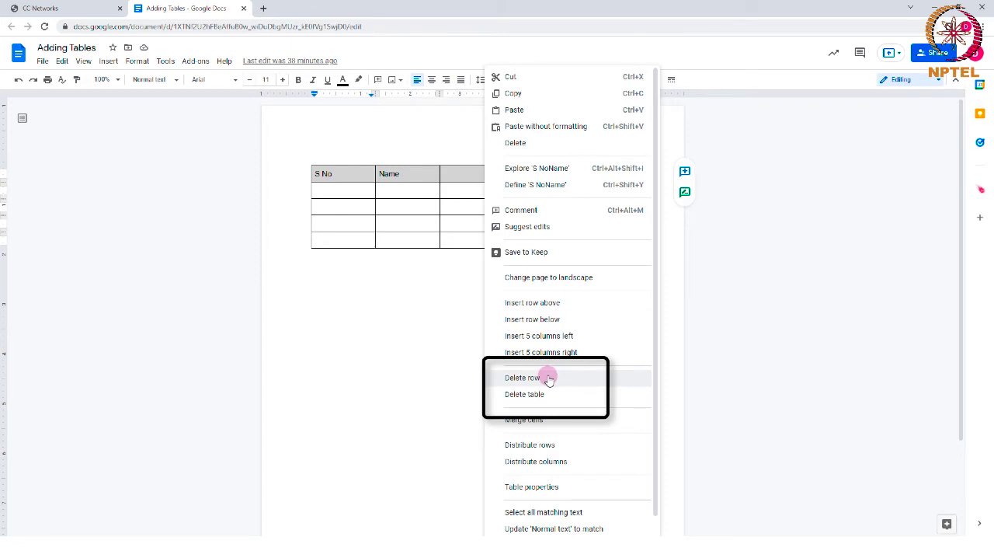
{"action": "left_click", "coordinate": [522, 376]}
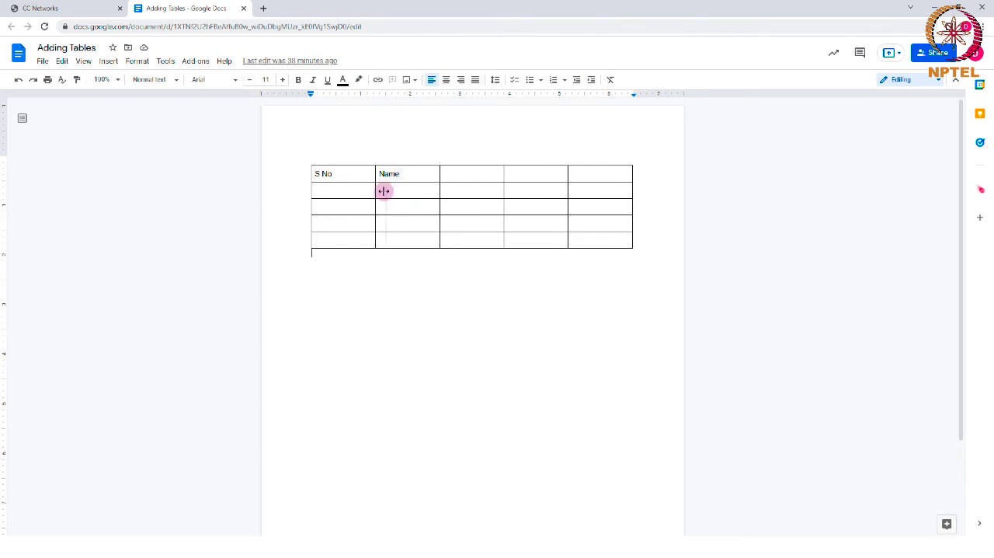
Resize the column borders so the Name column widens into the third column.
{"action": "left_click_drag", "start_coordinate": [385, 191], "coordinate": [361, 193]}
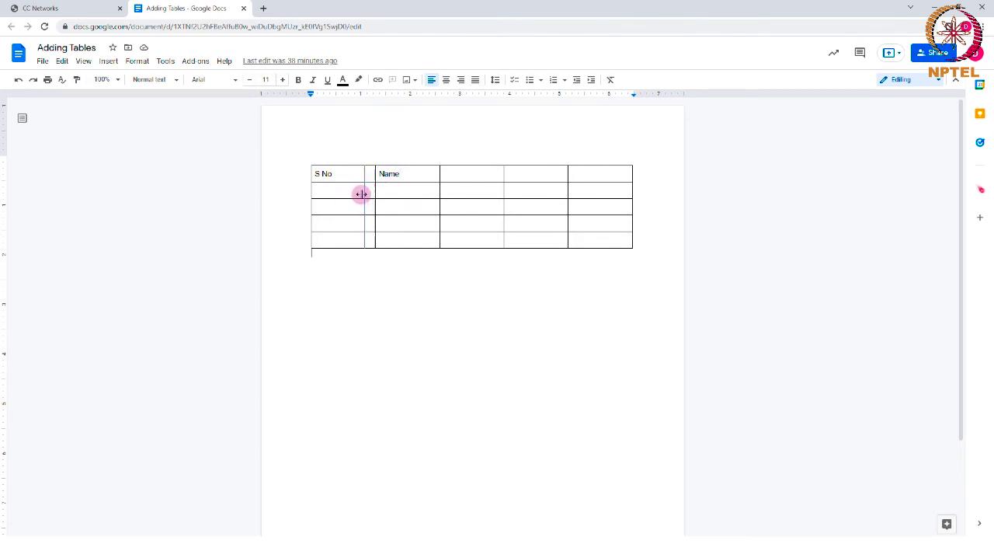
{"action": "left_click_drag", "start_coordinate": [367, 196], "coordinate": [379, 196]}
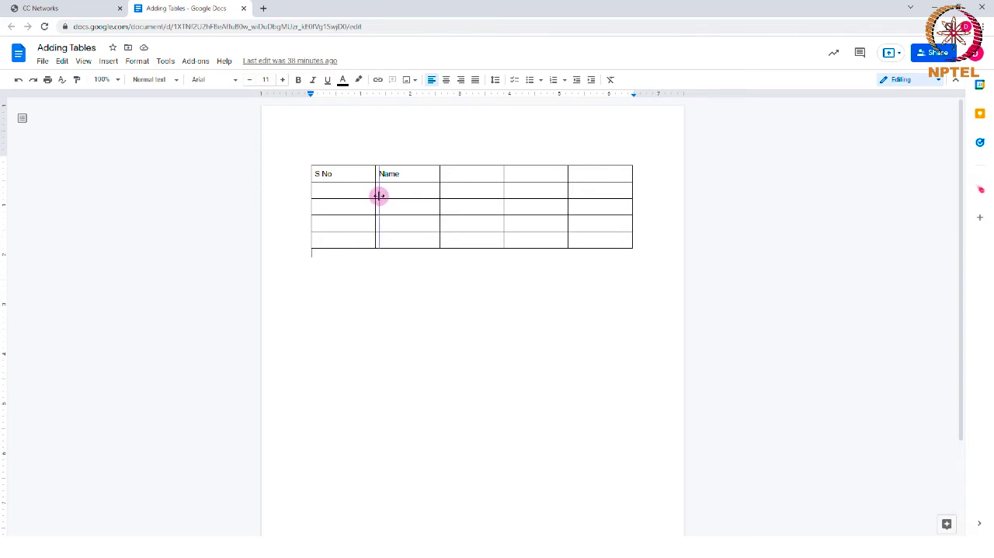
{"action": "left_click_drag", "start_coordinate": [379, 195], "coordinate": [460, 194]}
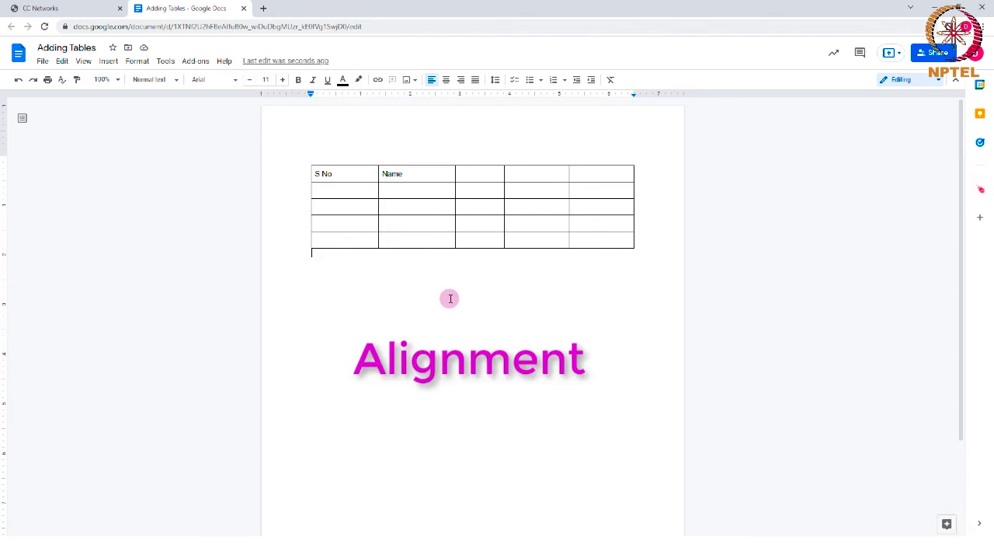
{"action": "mouse_move", "coordinate": [396, 212]}
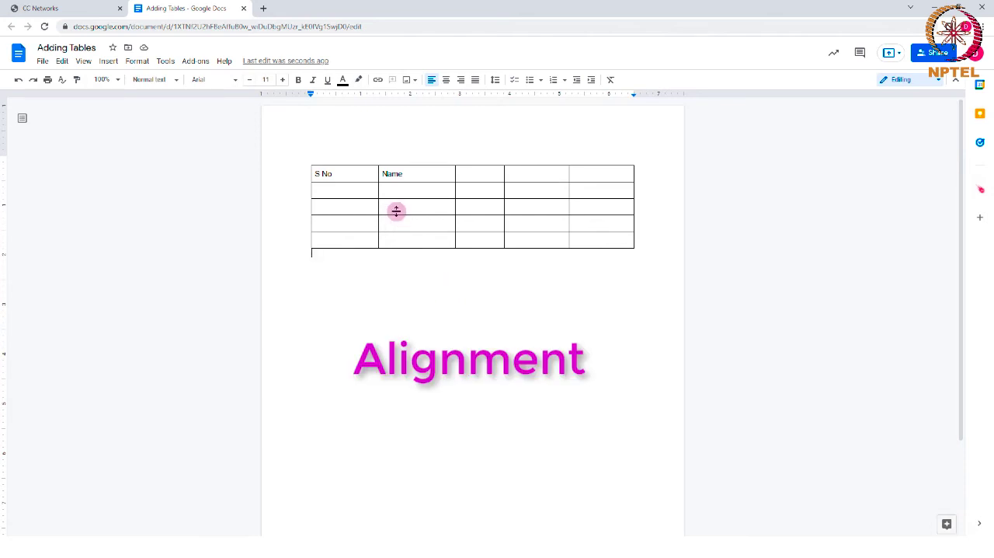
{"action": "left_click_drag", "start_coordinate": [323, 172], "coordinate": [416, 172]}
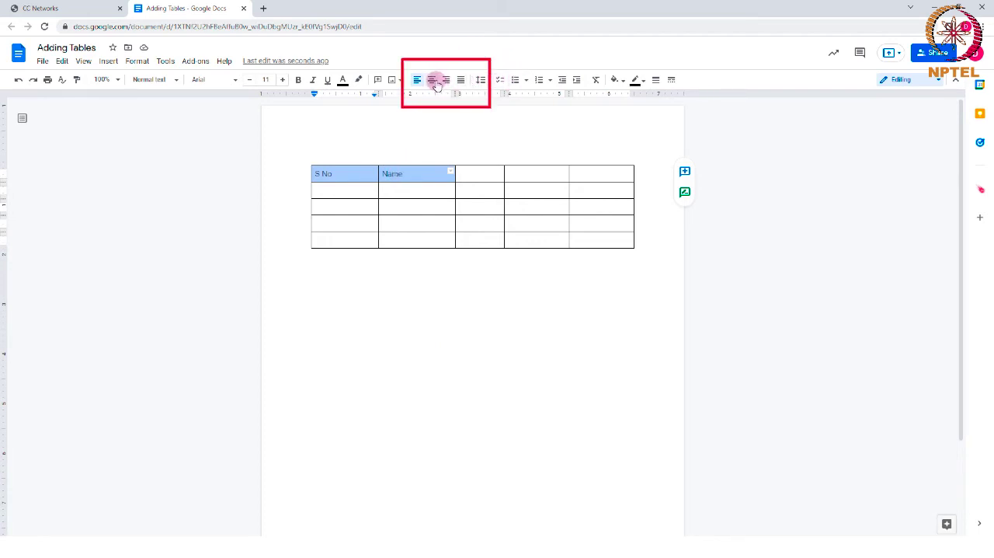
Centre the S No and Name headings in their header cells after trying right alignment.
{"action": "left_click", "coordinate": [445, 79]}
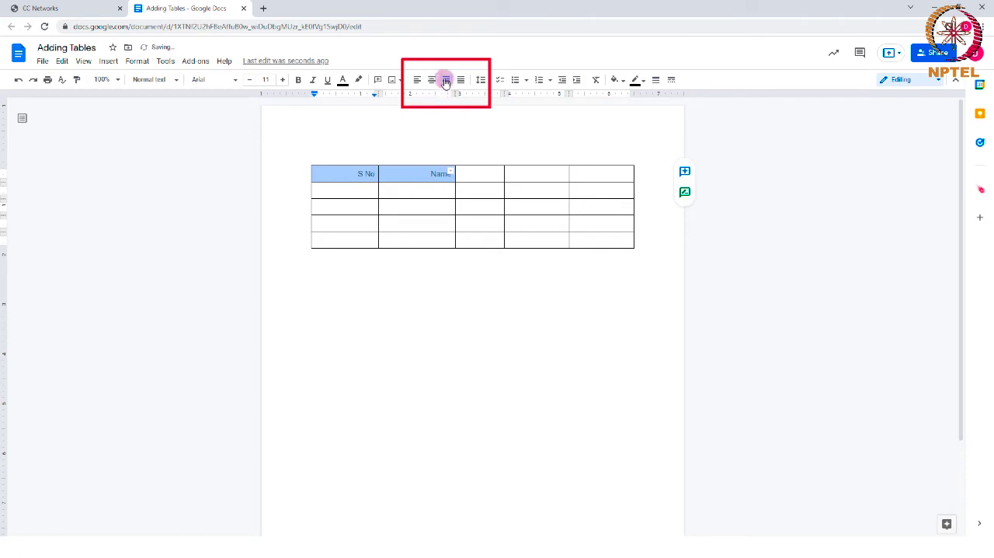
{"action": "left_click", "coordinate": [432, 79]}
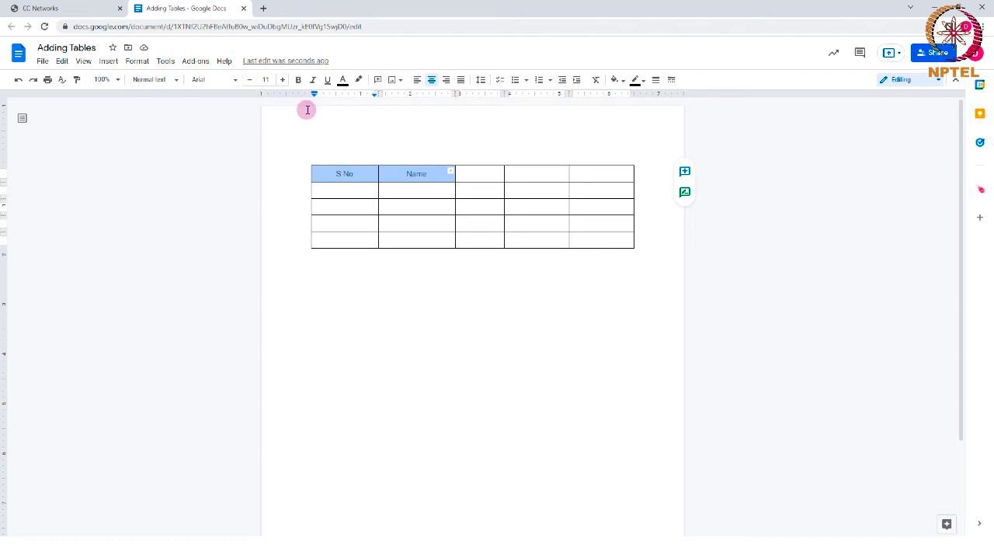
{"action": "left_click", "coordinate": [411, 206]}
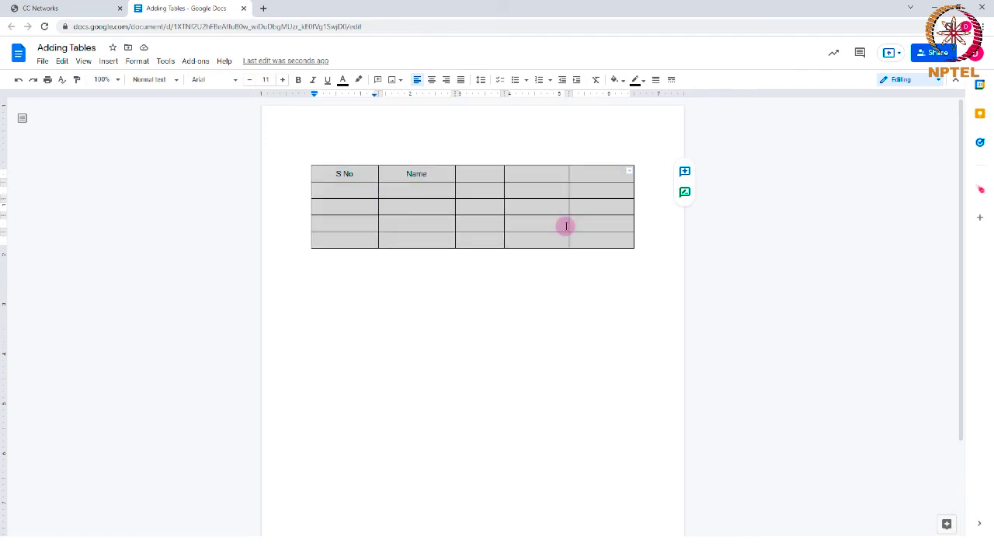
In Table properties, set orange table borders and a light green cell background, and apply.
{"action": "right_click", "coordinate": [565, 226]}
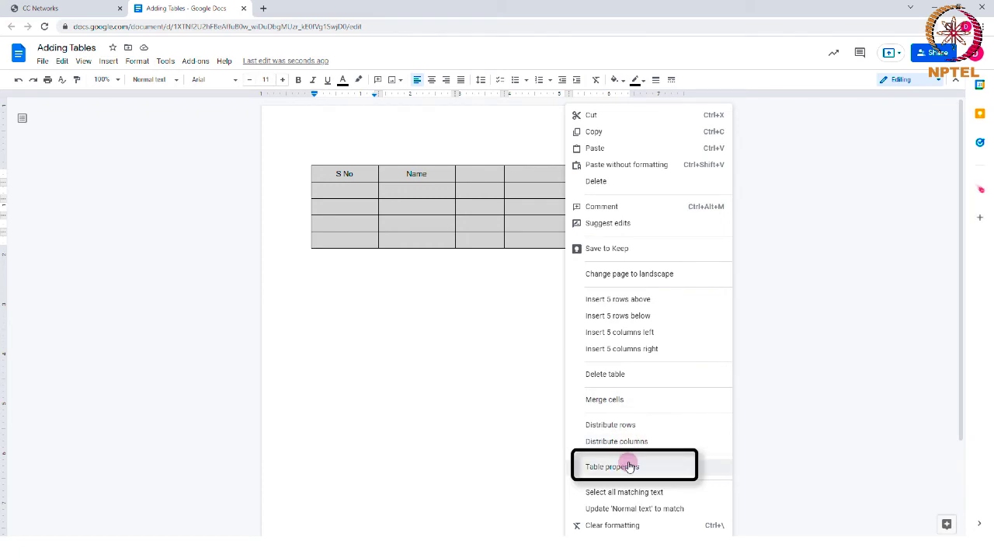
{"action": "left_click", "coordinate": [612, 466]}
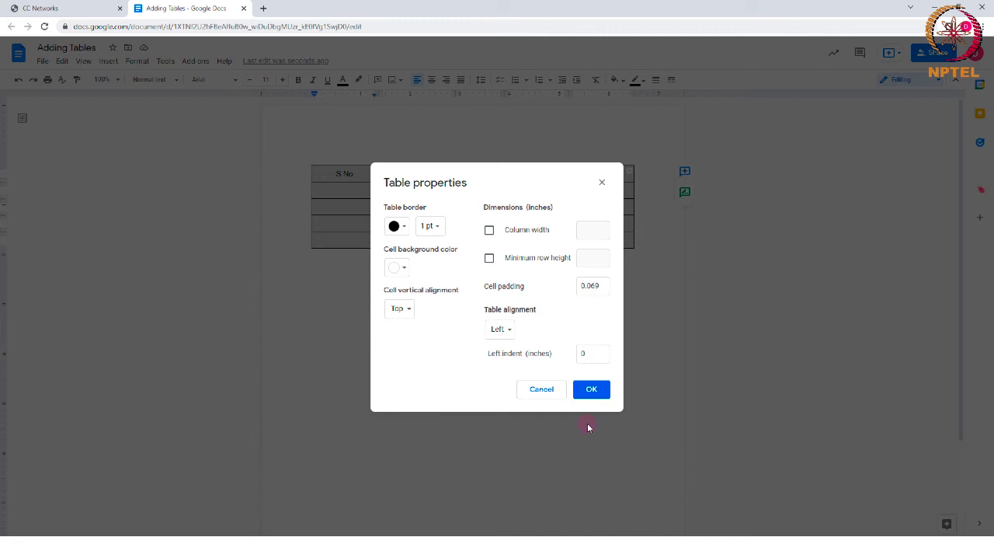
{"action": "mouse_move", "coordinate": [511, 328]}
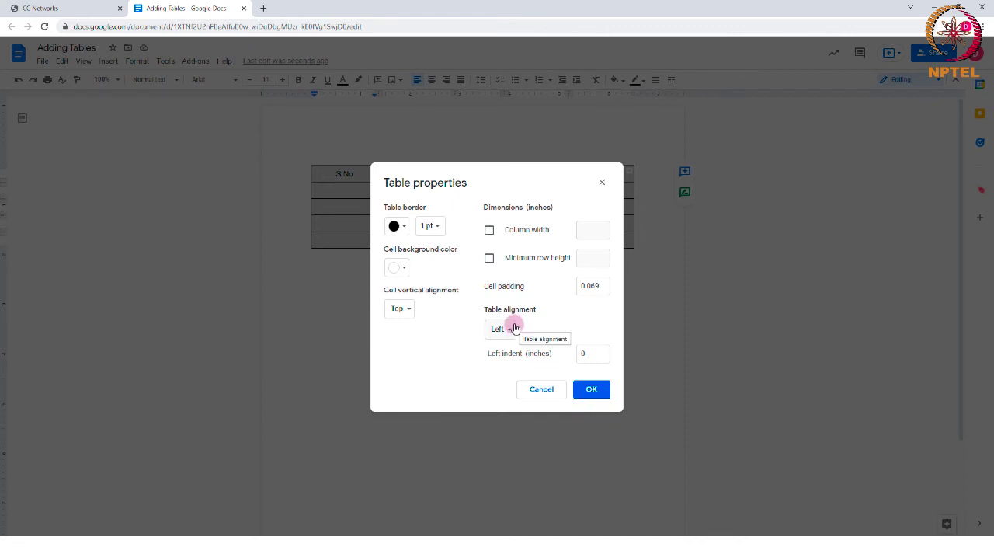
{"action": "left_click", "coordinate": [393, 225]}
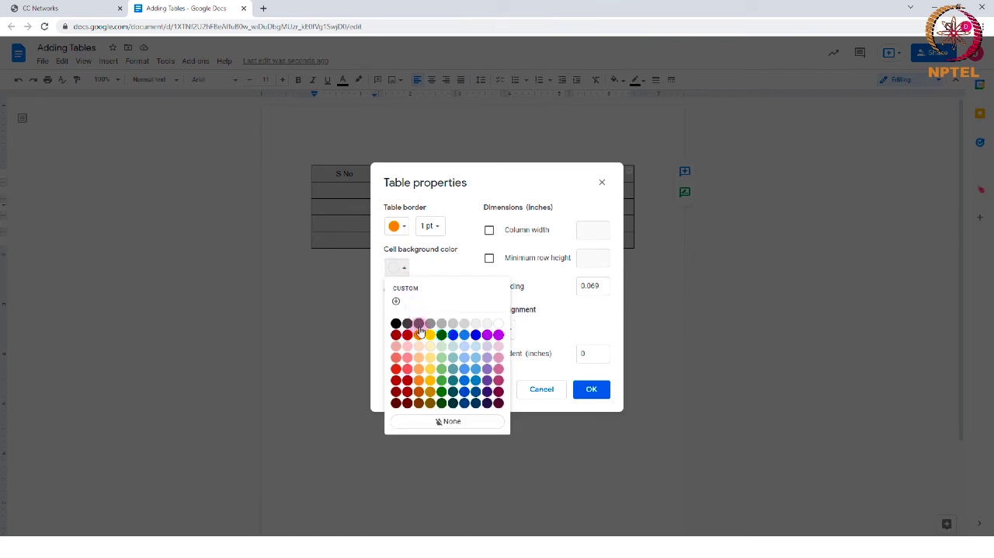
{"action": "left_click", "coordinate": [420, 334]}
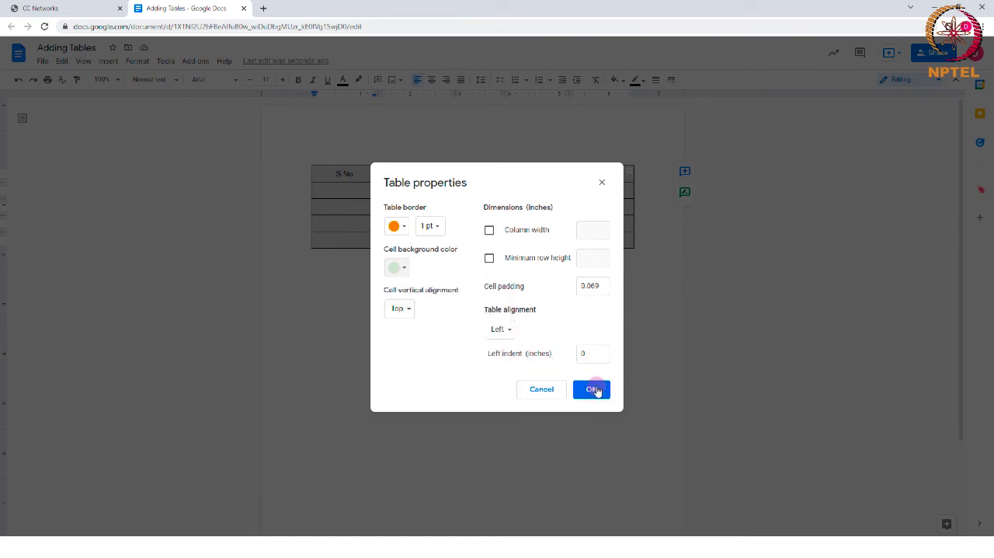
{"action": "left_click", "coordinate": [590, 389]}
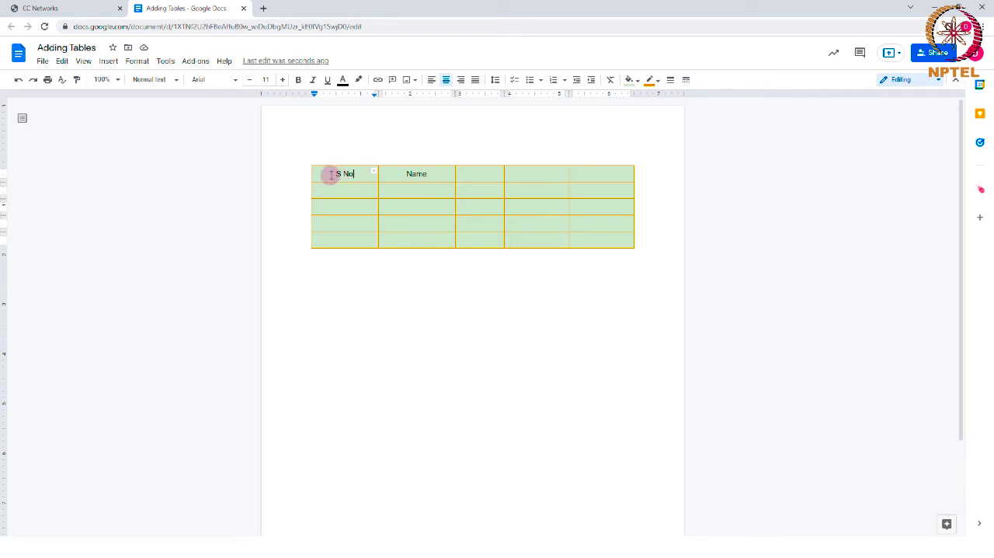
Set the table's border width to 2.25 pt from the toolbar.
{"action": "left_click", "coordinate": [656, 79]}
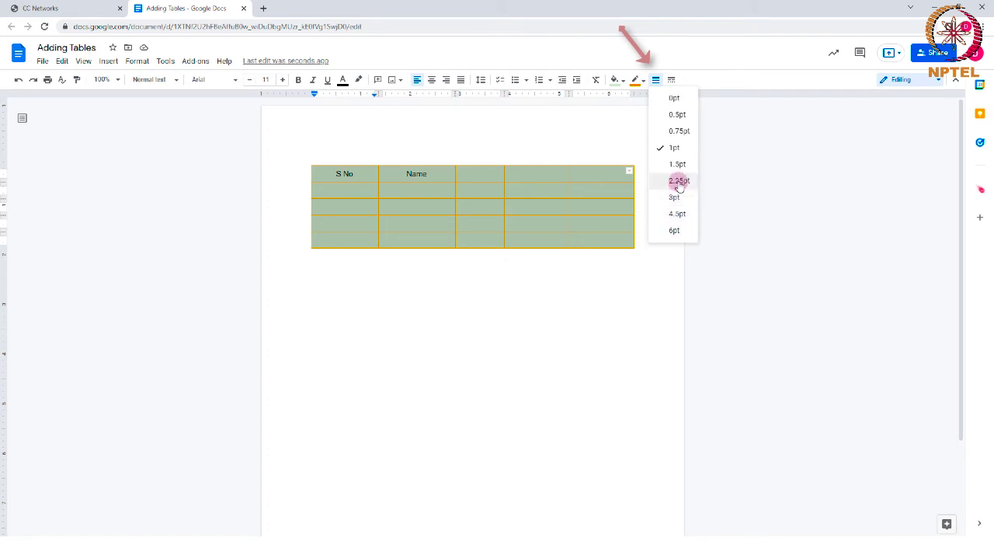
{"action": "left_click", "coordinate": [679, 181]}
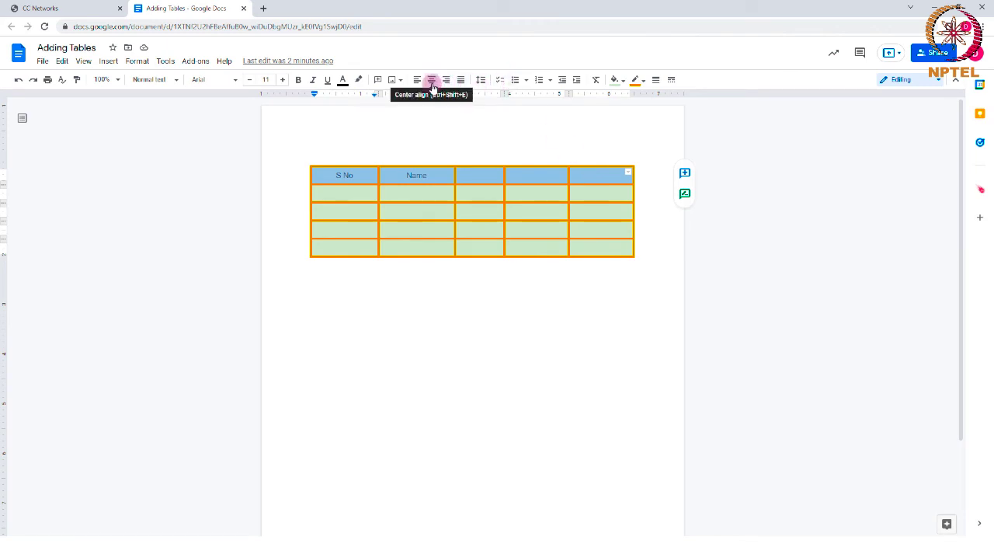
Centre and bold the header row holding S No, Name, Age, Mobile No and Status.
{"action": "left_click", "coordinate": [432, 79]}
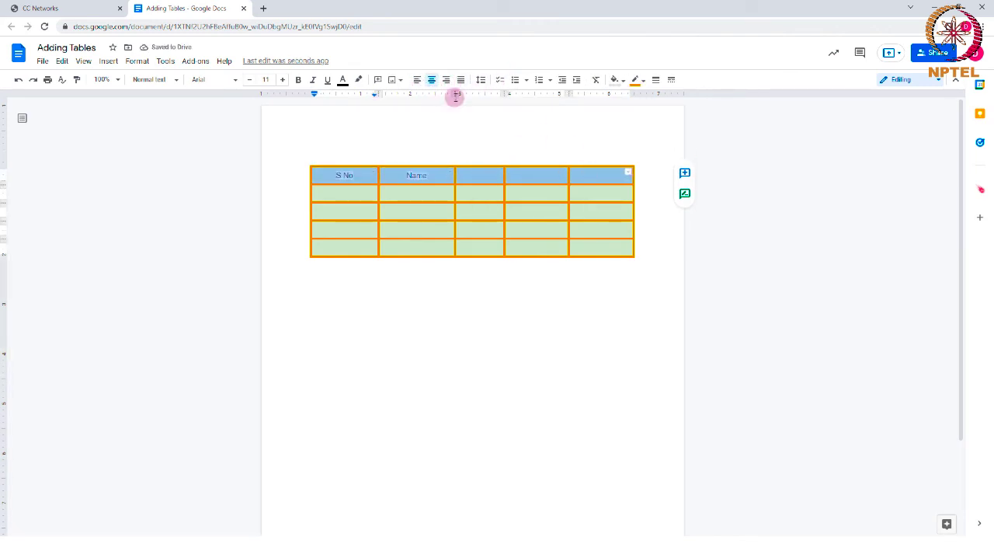
{"action": "left_click", "coordinate": [342, 80]}
{"action": "type", "text": "Status"}
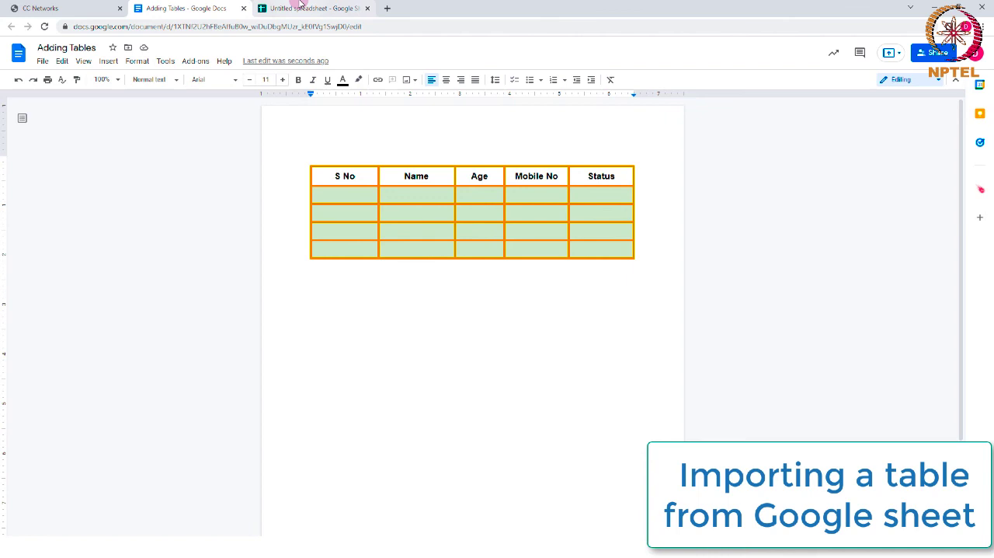
Copy the B3:D7 Sample, Sample 2 and Color table in Sheets and return to the document.
{"action": "left_click", "coordinate": [311, 8]}
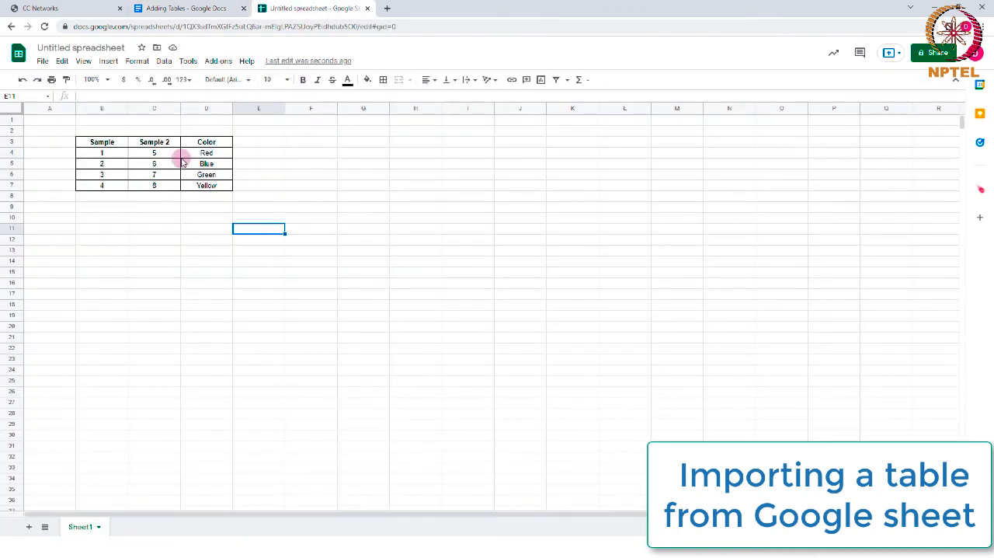
{"action": "left_click", "coordinate": [186, 8]}
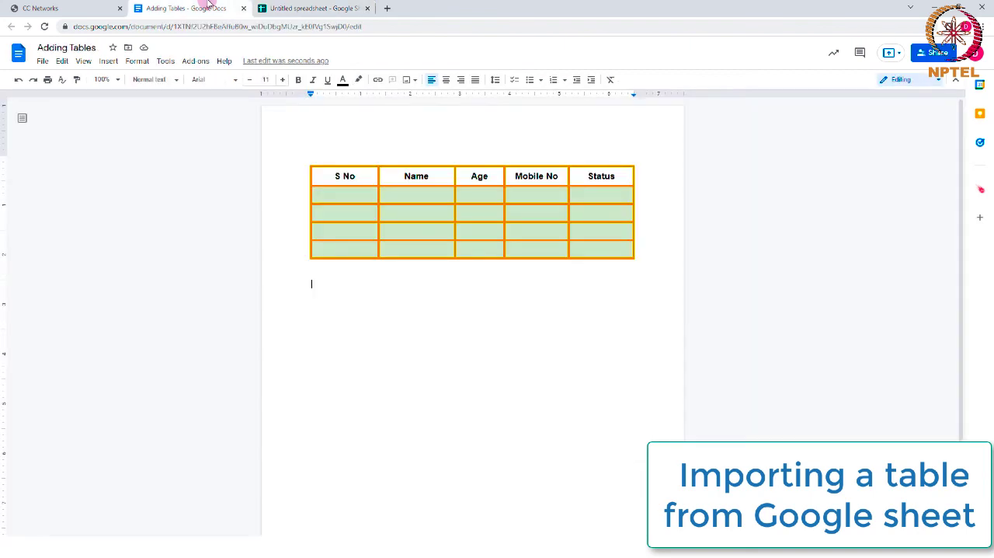
{"action": "left_click", "coordinate": [314, 8]}
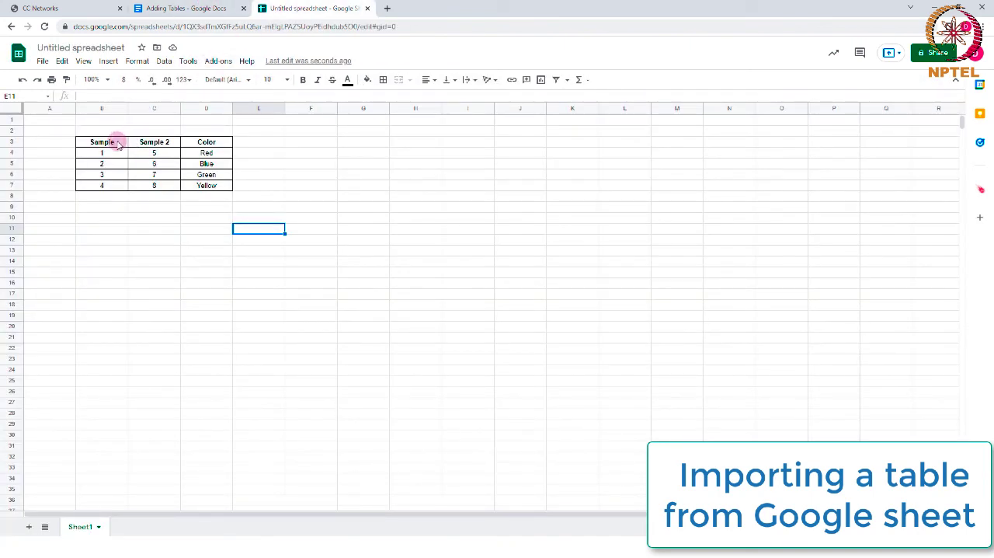
{"action": "left_click_drag", "start_coordinate": [103, 141], "coordinate": [205, 185]}
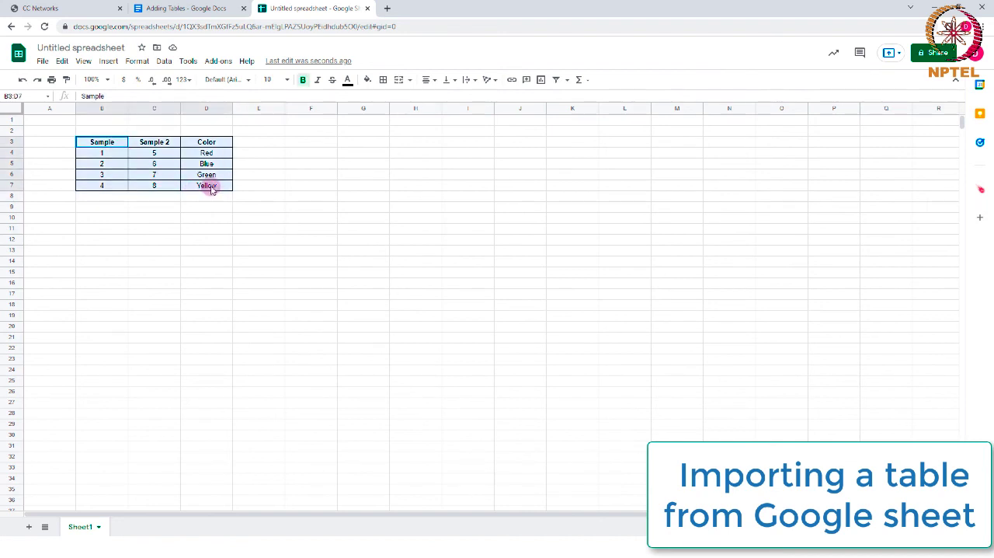
{"action": "right_click", "coordinate": [205, 185]}
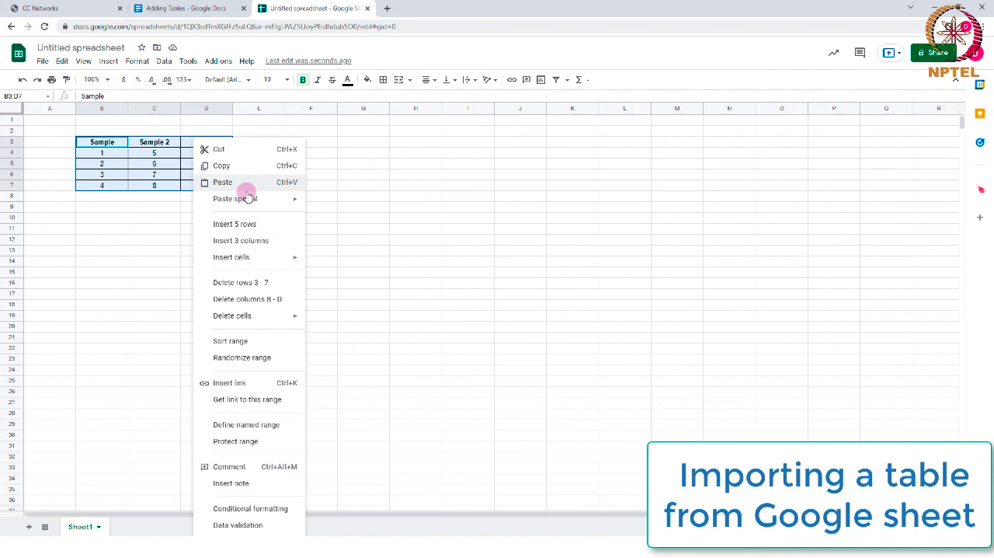
{"action": "left_click", "coordinate": [222, 182]}
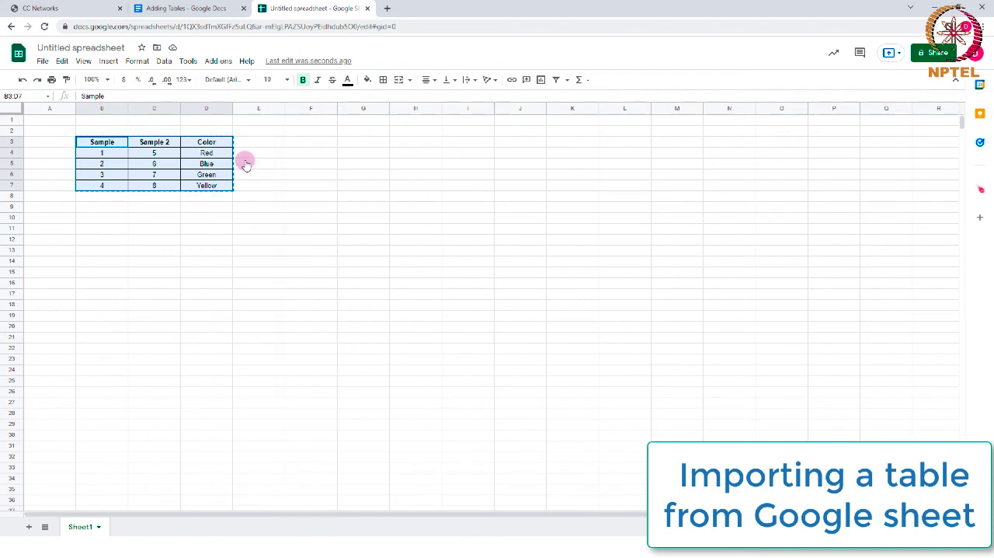
{"action": "left_click", "coordinate": [186, 8]}
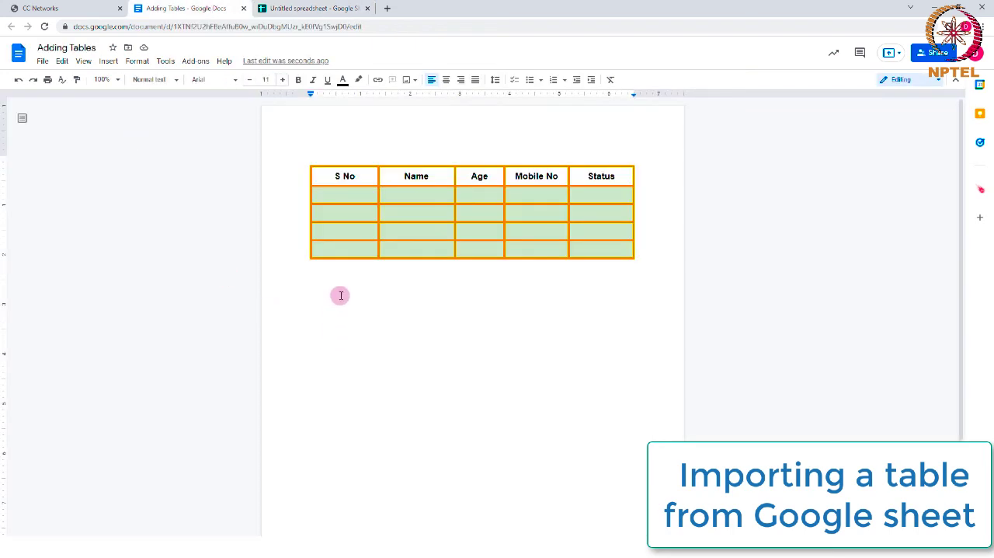
Paste the copied spreadsheet table unlinked below the orange-bordered table.
{"action": "left_click", "coordinate": [340, 296]}
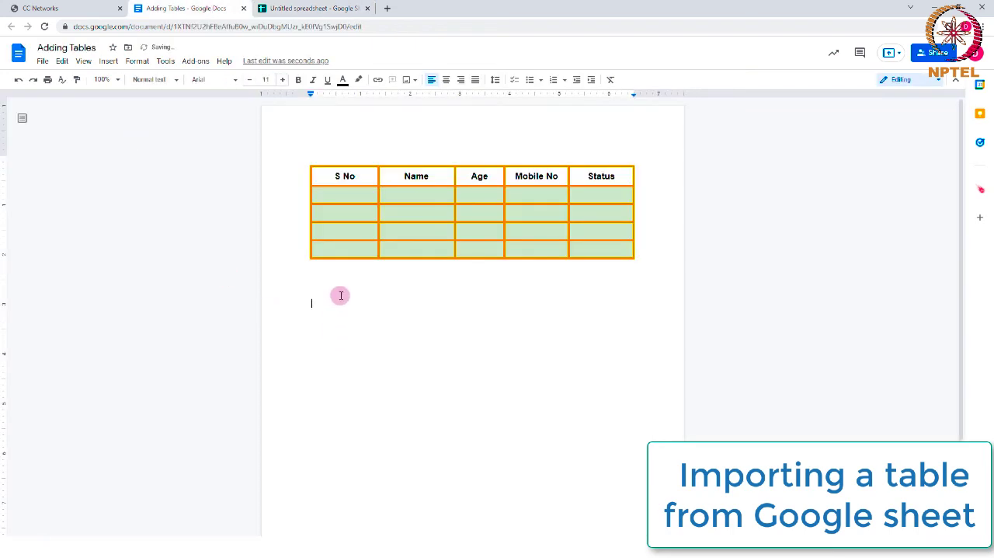
{"action": "key", "text": "ctrl+v"}
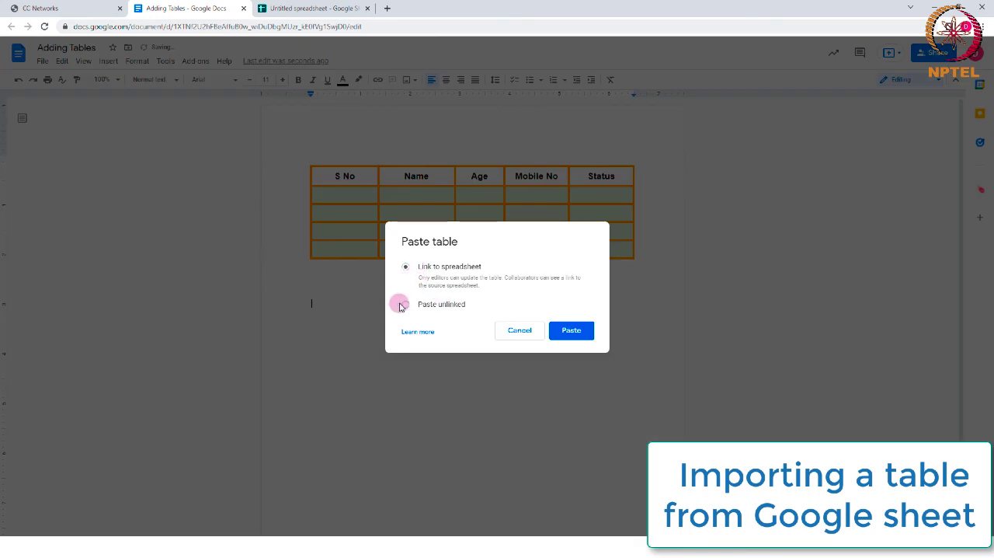
{"action": "left_click", "coordinate": [572, 331]}
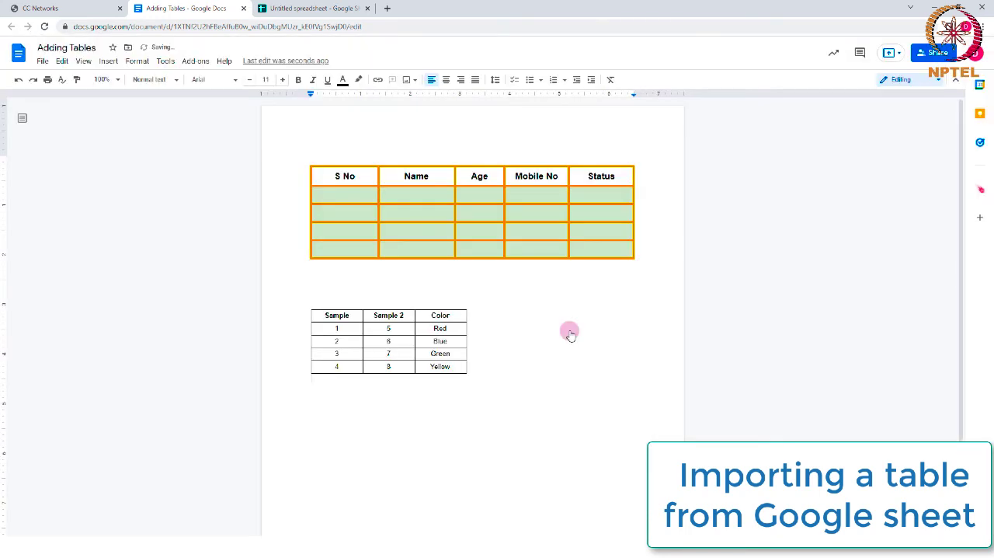